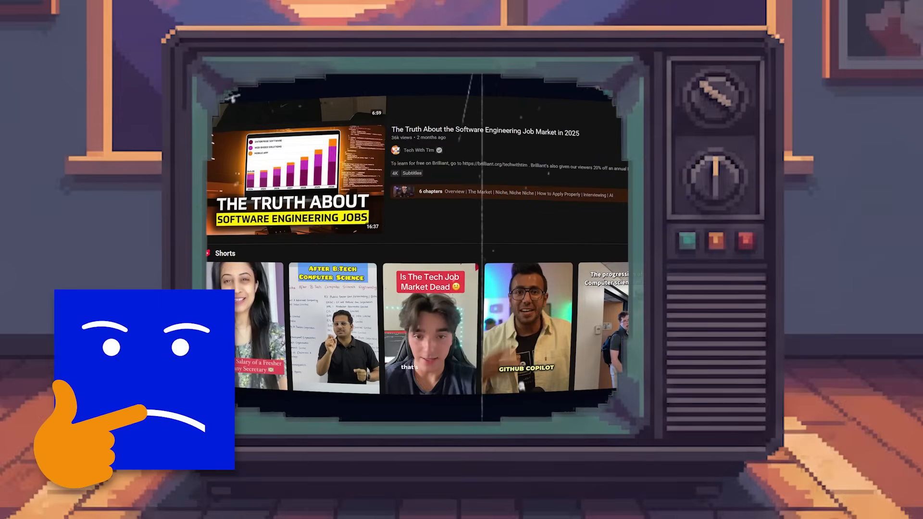
pyautogui.scroll(-3)
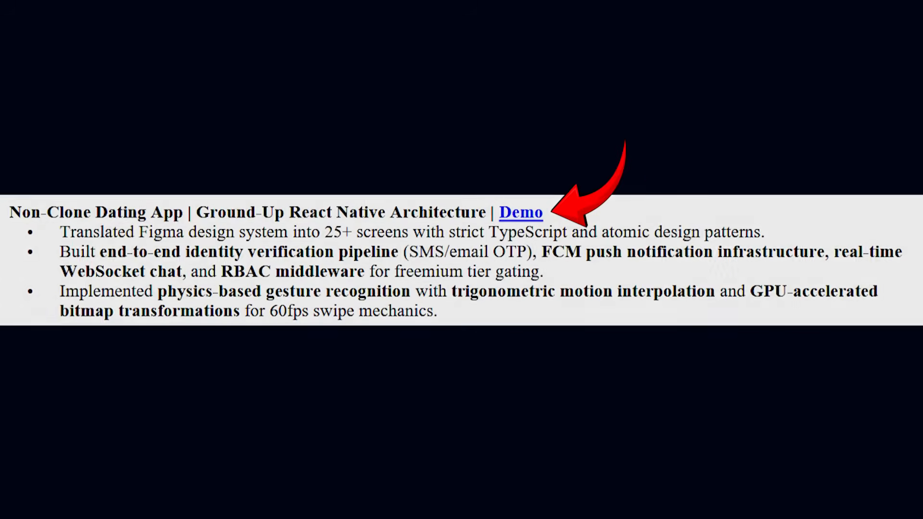
pyautogui.click(519, 212)
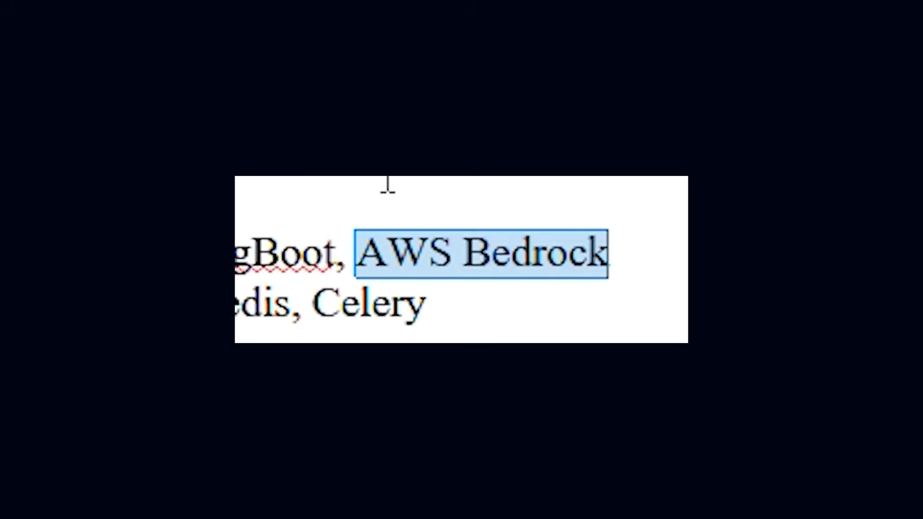
pyautogui.press('Delete')
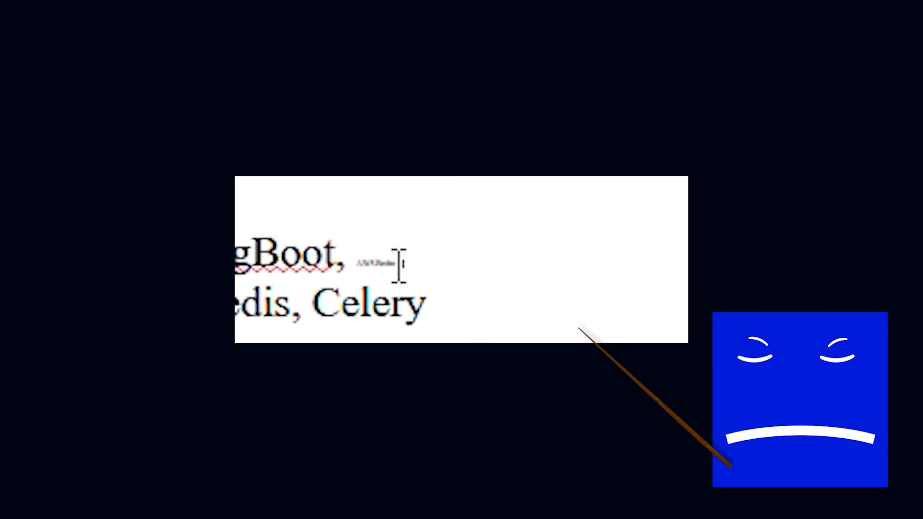
pyautogui.doubleClick(377, 255)
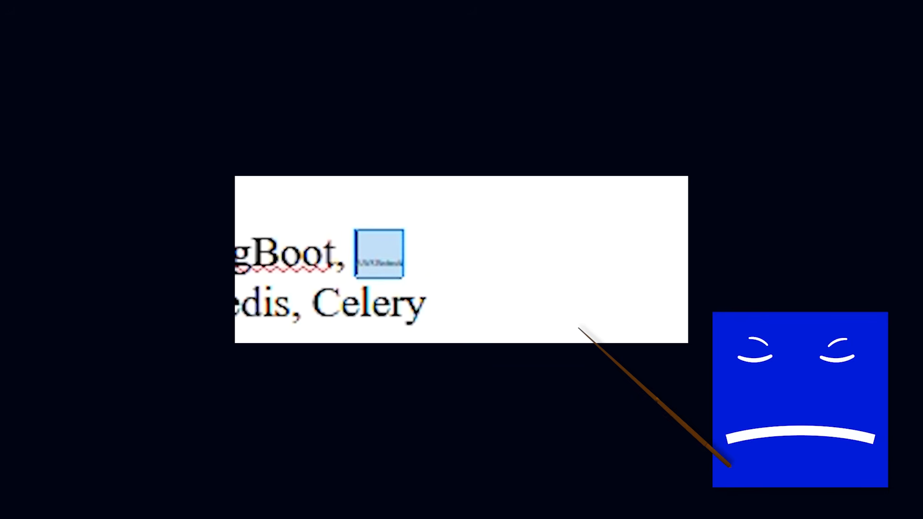